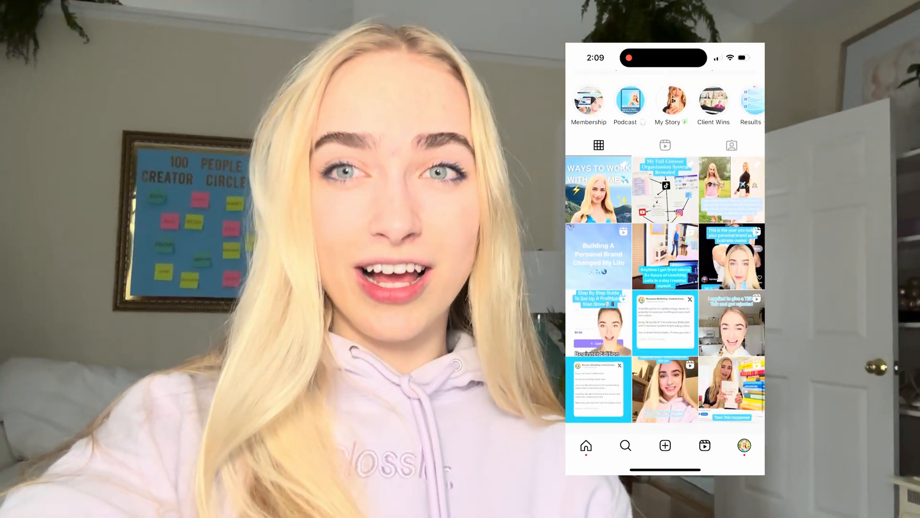
Step: Scroll down the 'Maureen Client Testimonial' recording page past the AI show notes summary and the seven generated edits
{"action": "scroll", "scroll_direction": "down", "scroll_amount": 3}
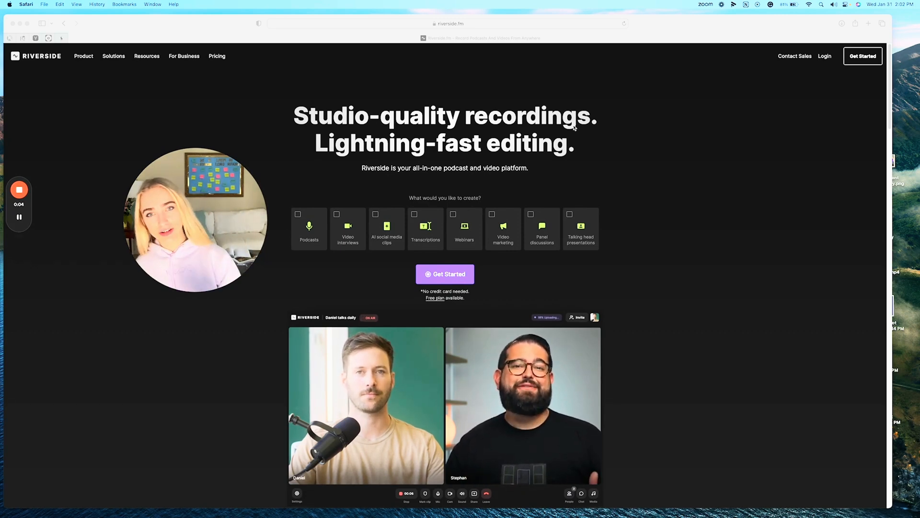
{"action": "scroll", "scroll_direction": "down", "scroll_amount": 3}
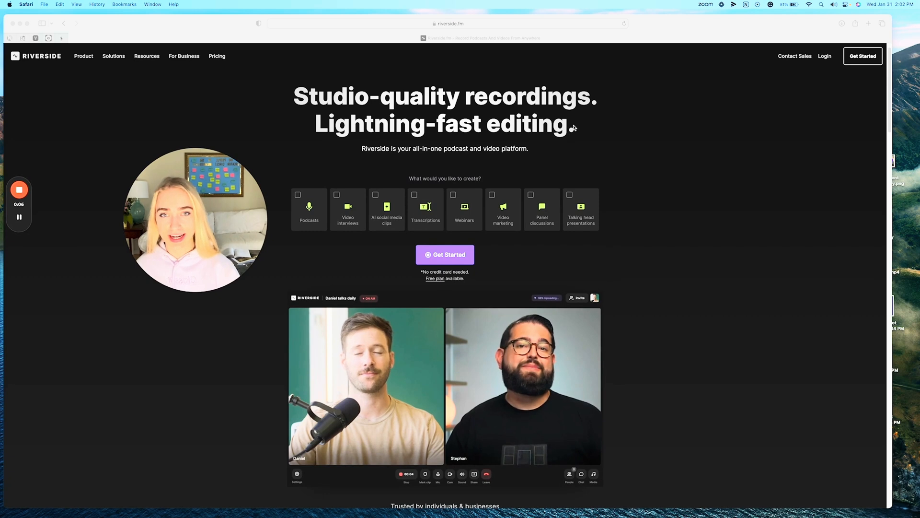
{"action": "scroll", "scroll_direction": "down", "scroll_amount": 3}
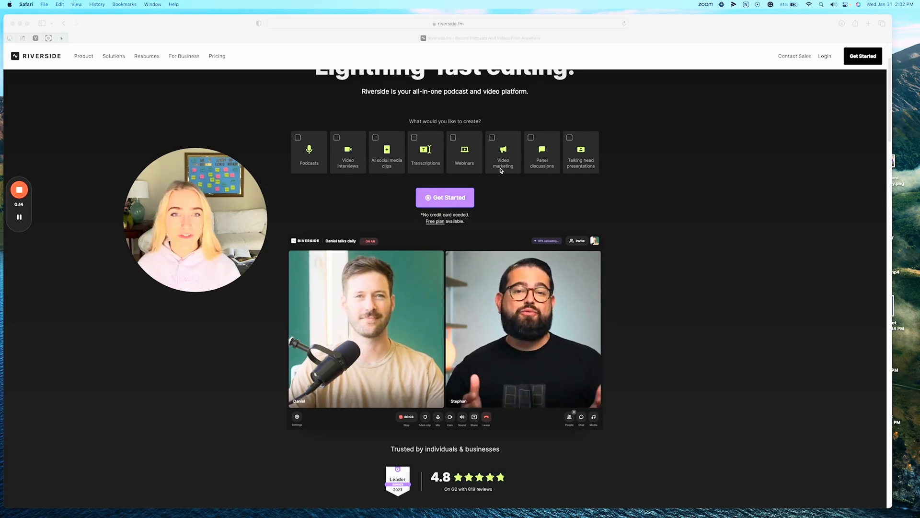
{"action": "scroll", "scroll_direction": "down", "scroll_amount": 3}
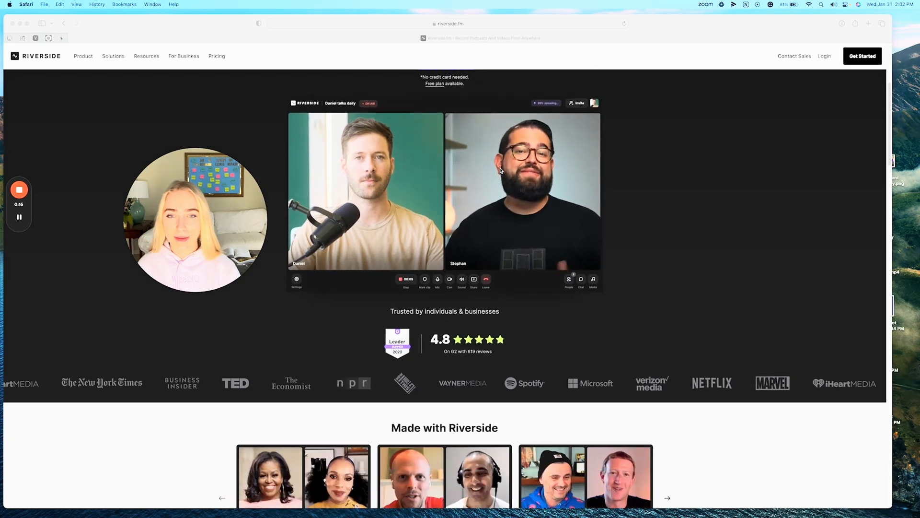
{"action": "scroll", "scroll_direction": "down", "scroll_amount": 3}
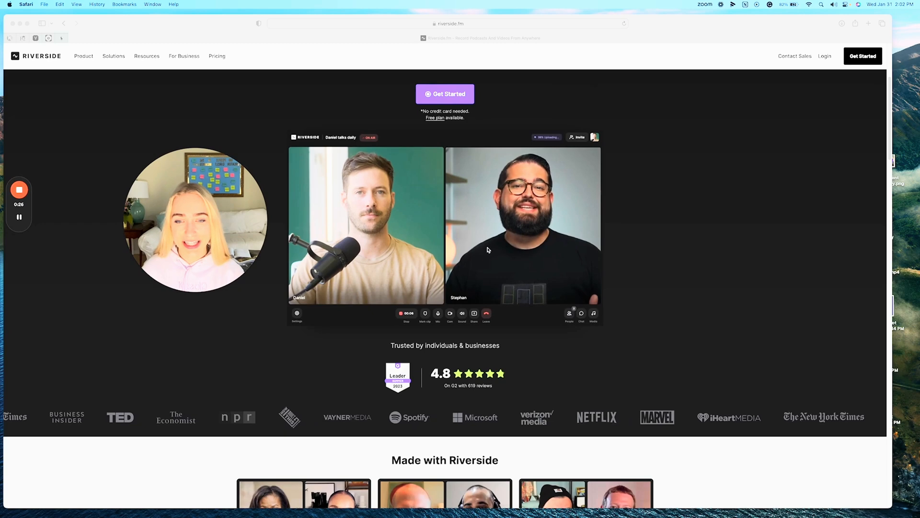
{"action": "scroll", "scroll_direction": "down", "scroll_amount": 3}
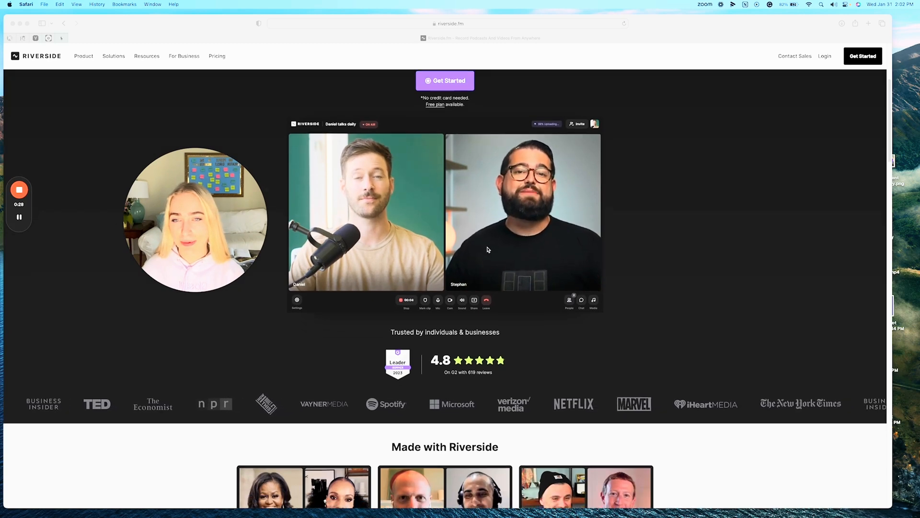
{"action": "scroll", "scroll_direction": "down", "scroll_amount": 3}
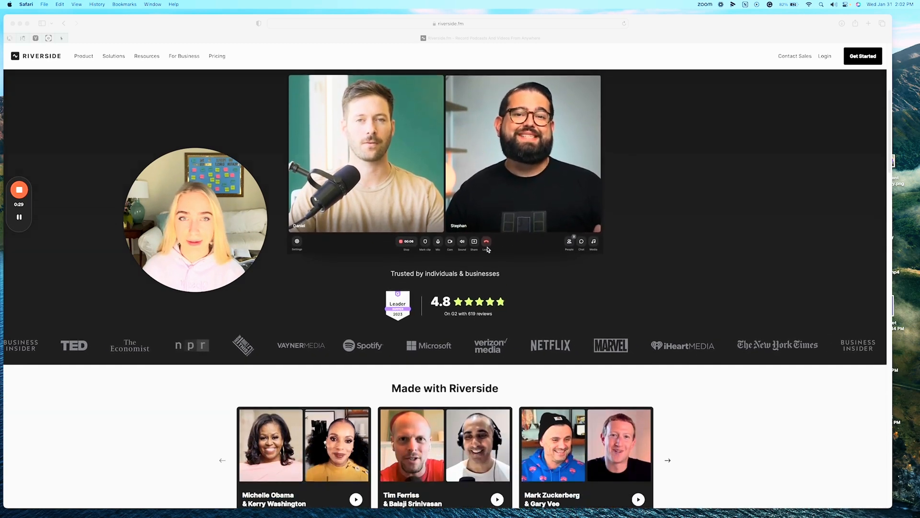
{"action": "scroll", "scroll_direction": "down", "scroll_amount": 3}
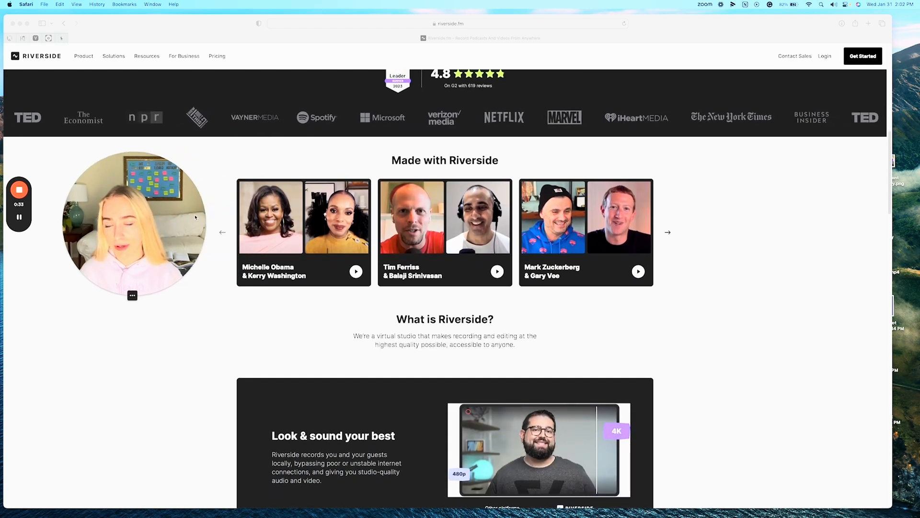
{"action": "scroll", "scroll_direction": "down", "scroll_amount": 3}
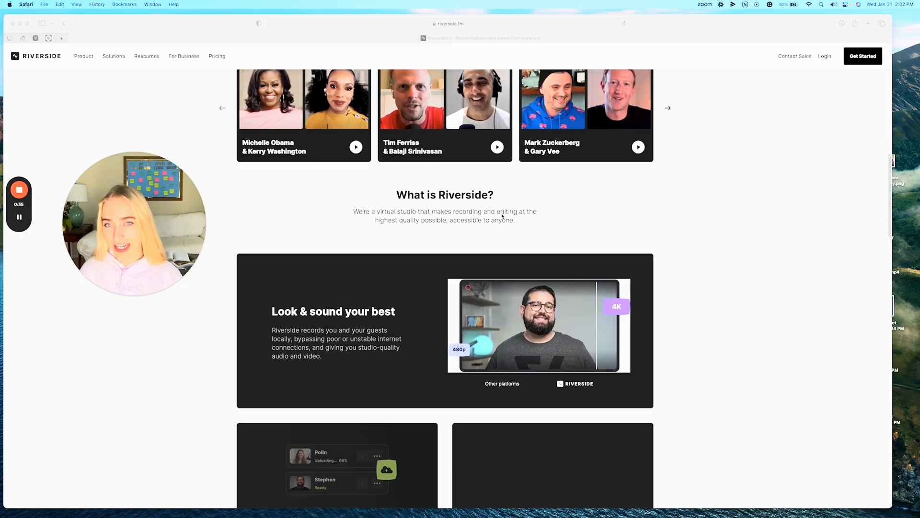
{"action": "scroll", "scroll_direction": "down", "scroll_amount": 3}
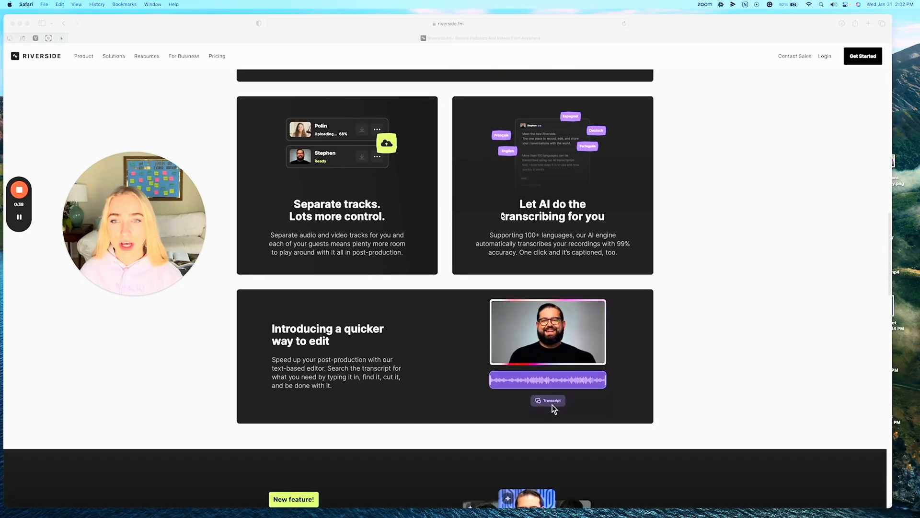
{"action": "scroll", "scroll_direction": "down", "scroll_amount": 3}
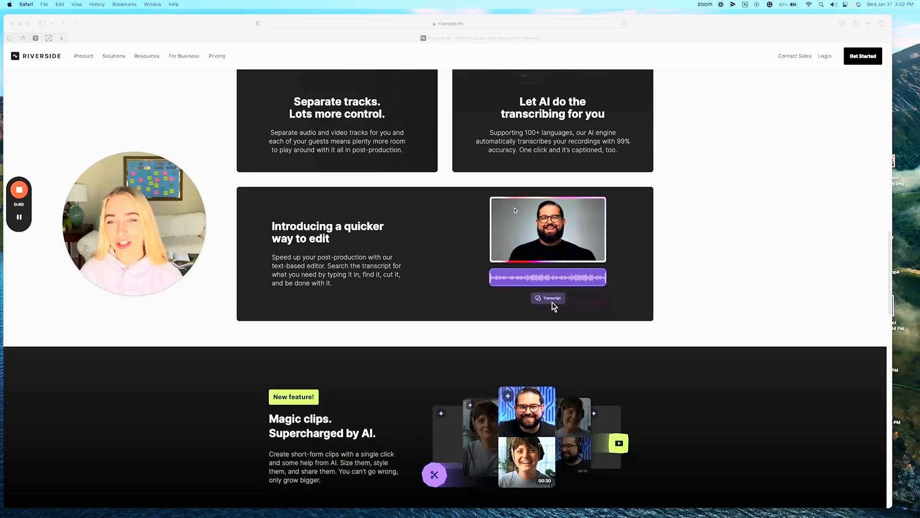
{"action": "scroll", "scroll_direction": "down", "scroll_amount": 3}
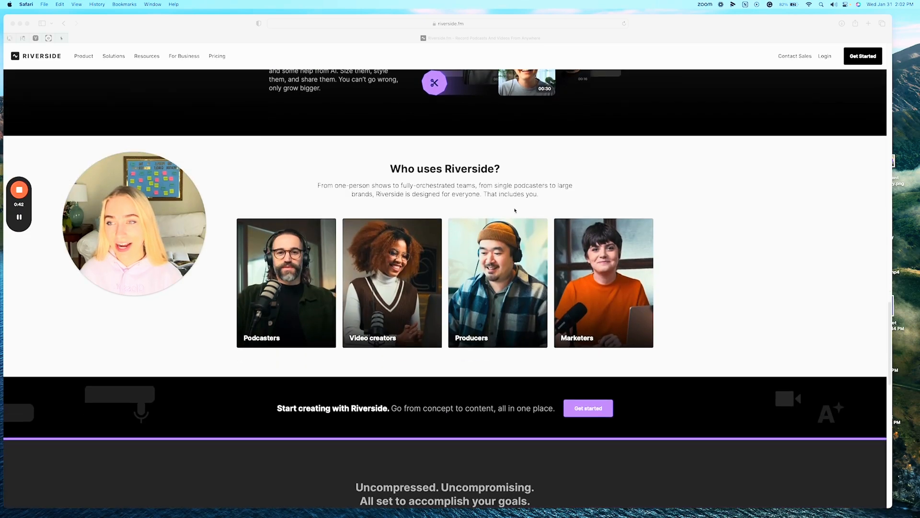
{"action": "scroll", "scroll_direction": "down", "scroll_amount": 3}
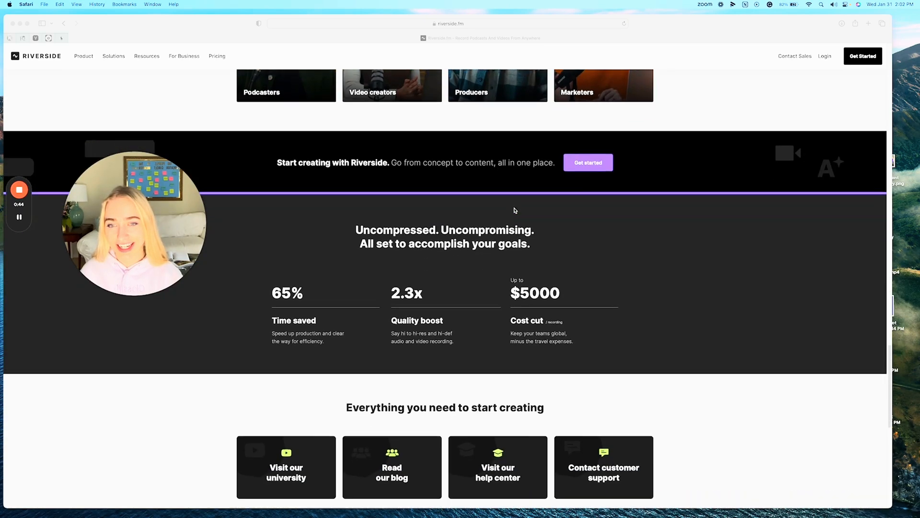
{"action": "scroll", "scroll_direction": "down", "scroll_amount": 3}
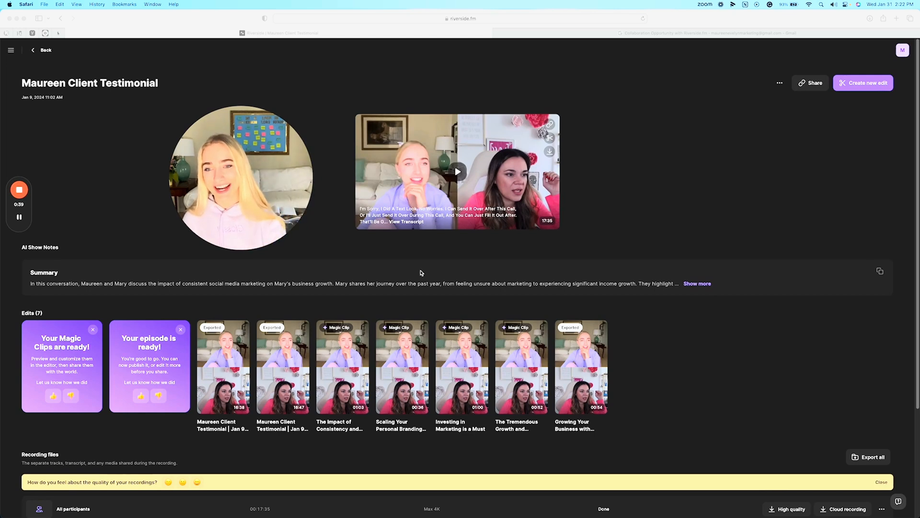
{"action": "mouse_move", "coordinate": [522, 322]}
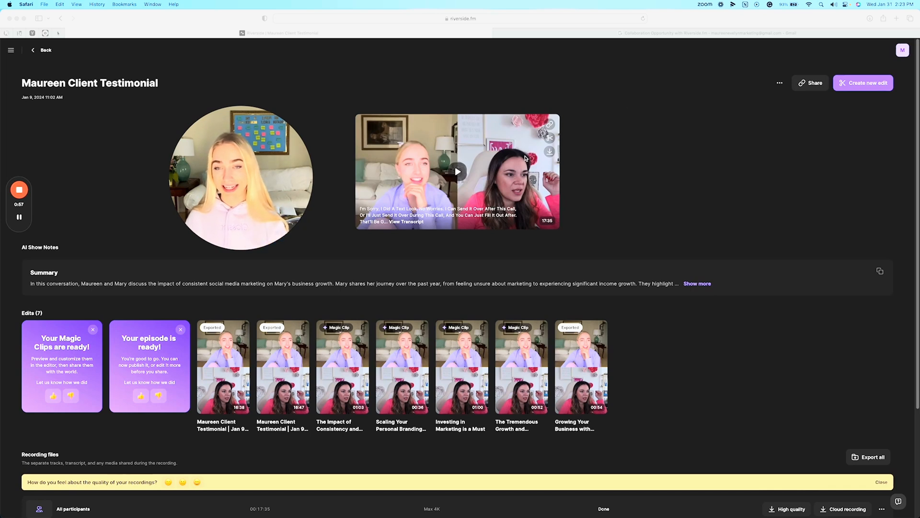
{"action": "mouse_move", "coordinate": [498, 244]}
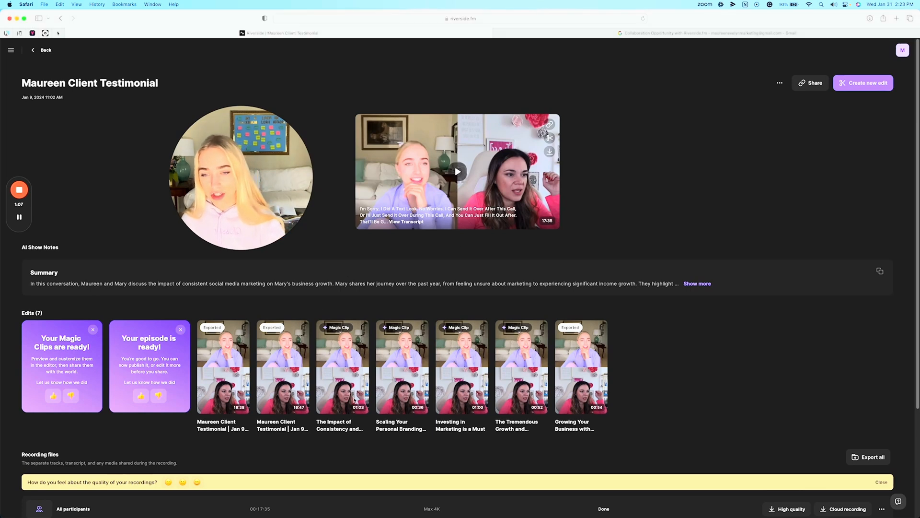
{"action": "left_click", "coordinate": [361, 341]}
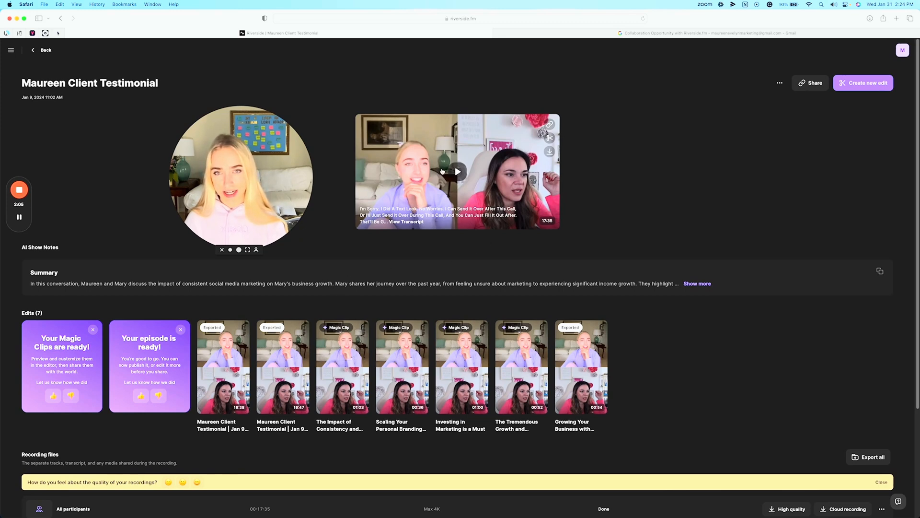
{"action": "mouse_move", "coordinate": [343, 367]}
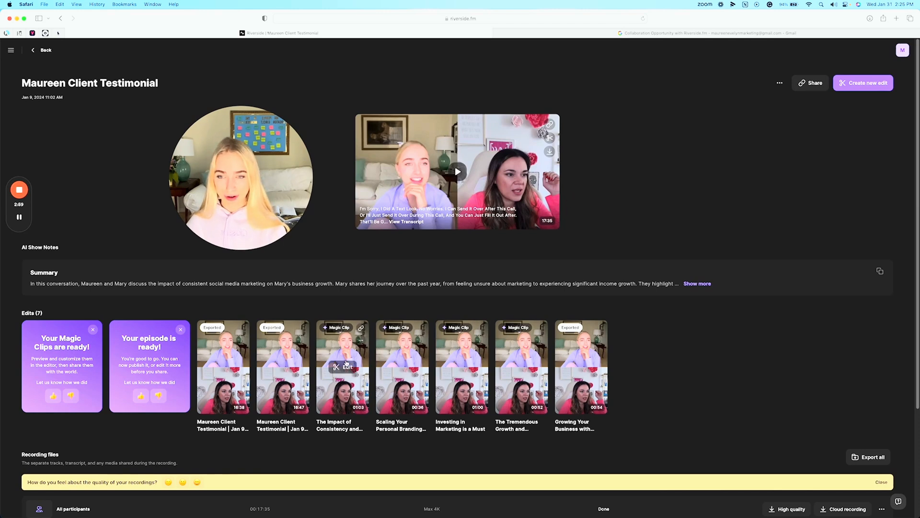
{"action": "mouse_move", "coordinate": [386, 238]}
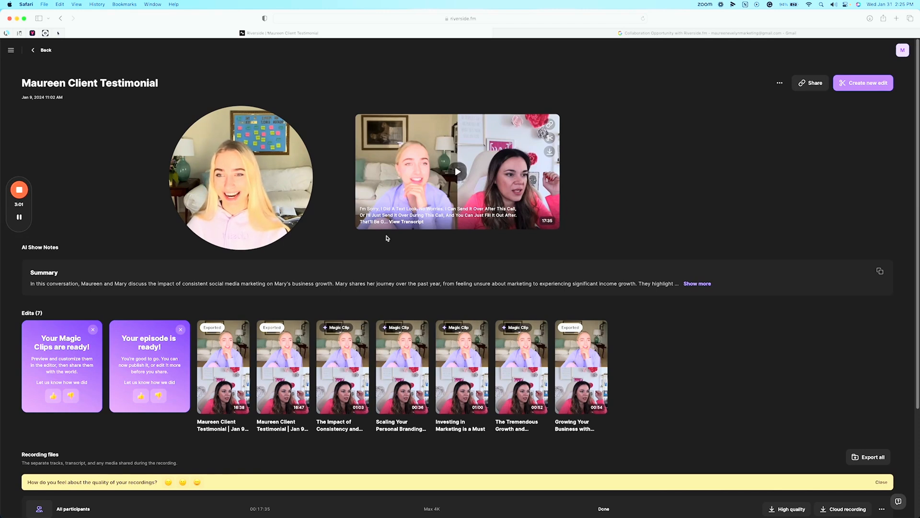
{"action": "mouse_move", "coordinate": [374, 236]}
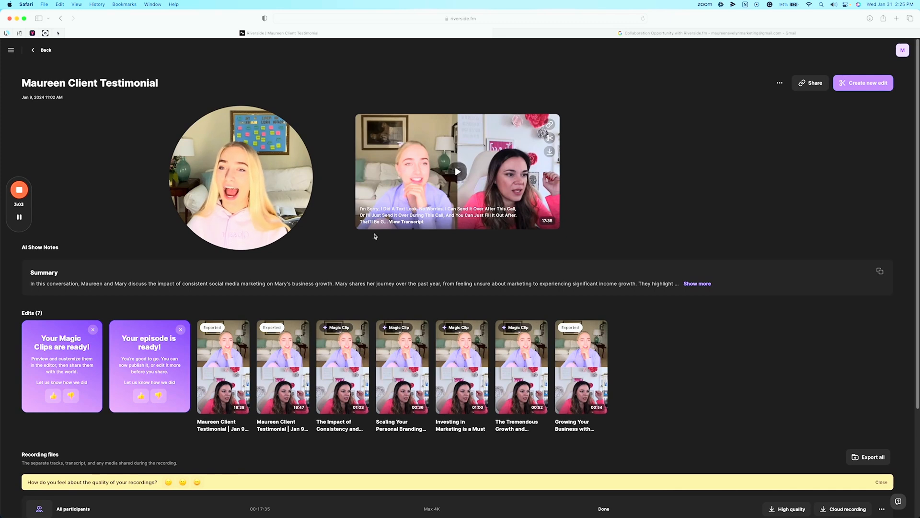